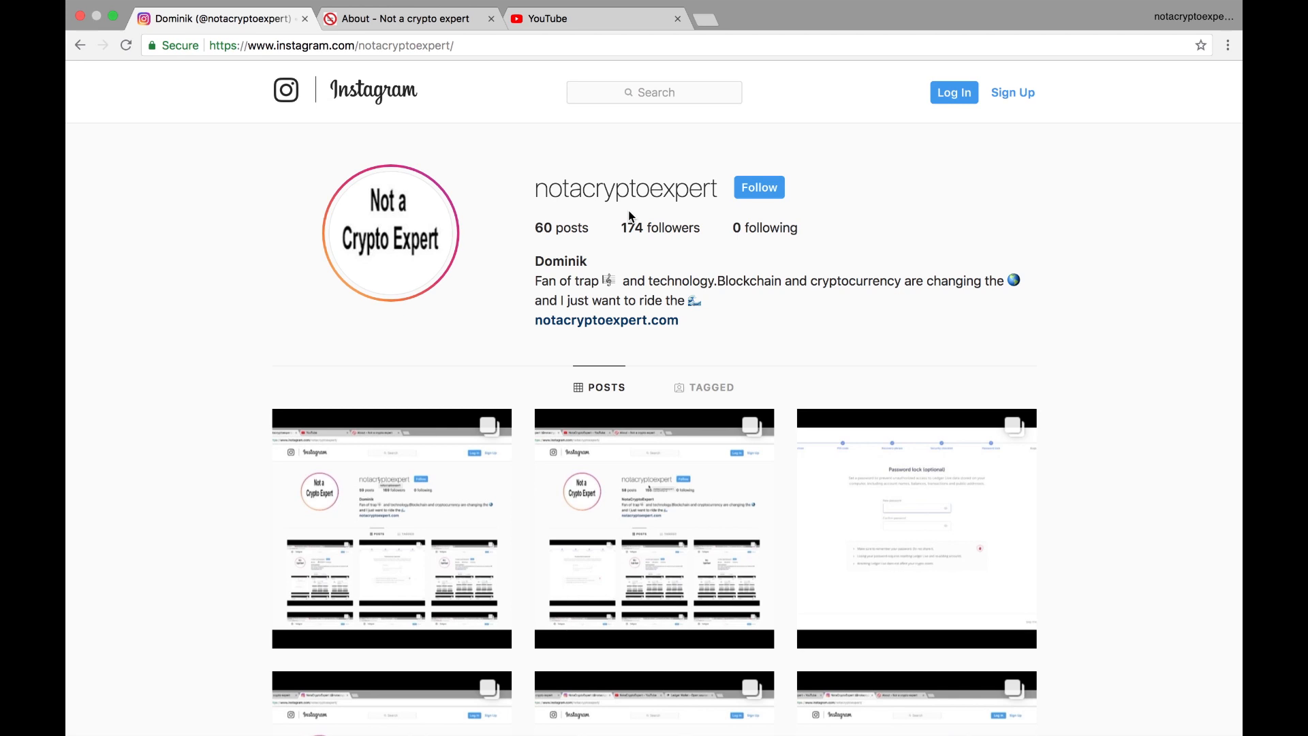
pyautogui.moveTo(1002, 357)
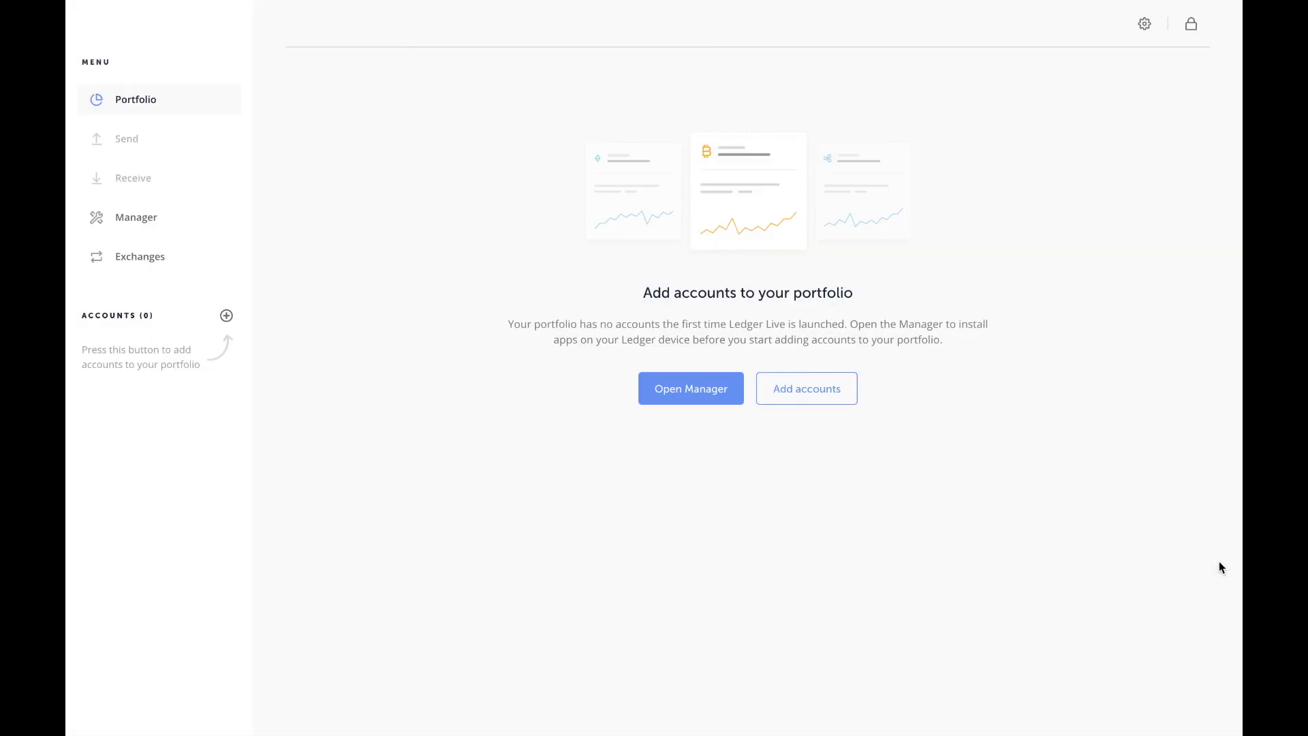
pyautogui.moveTo(872, 464)
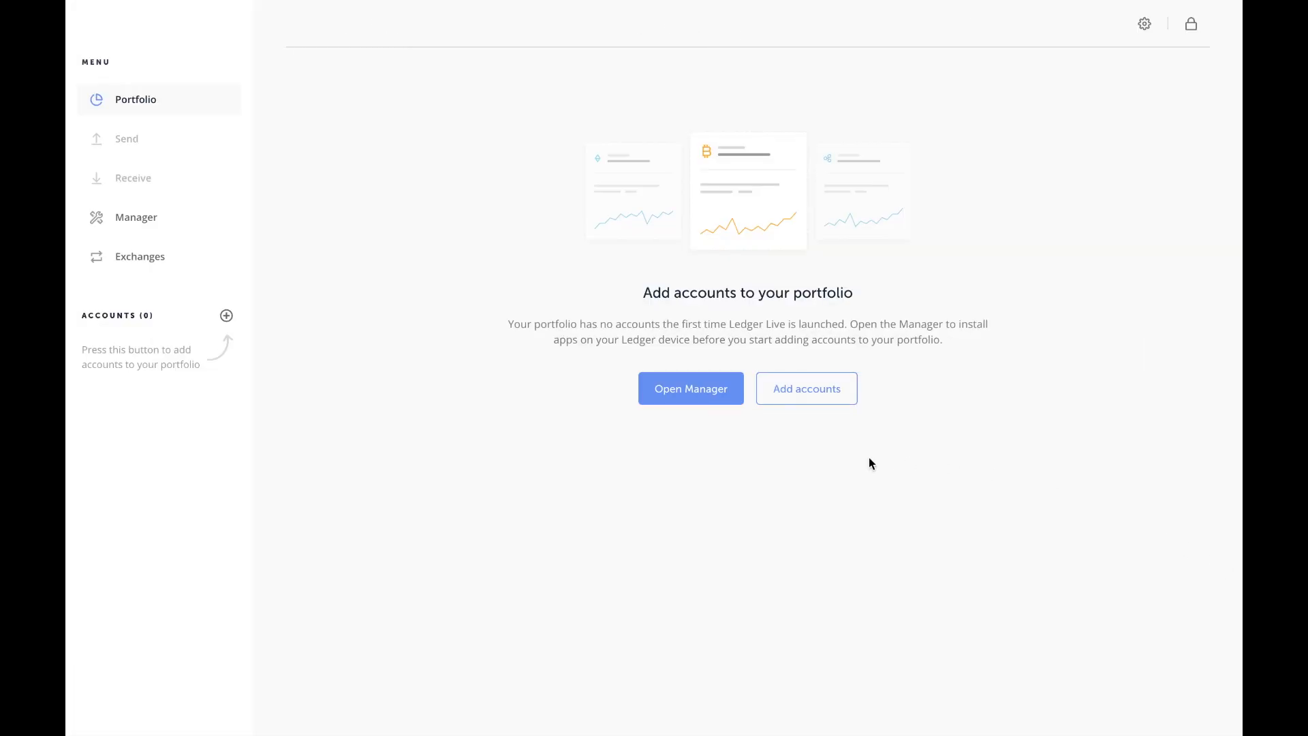
pyautogui.moveTo(610, 266)
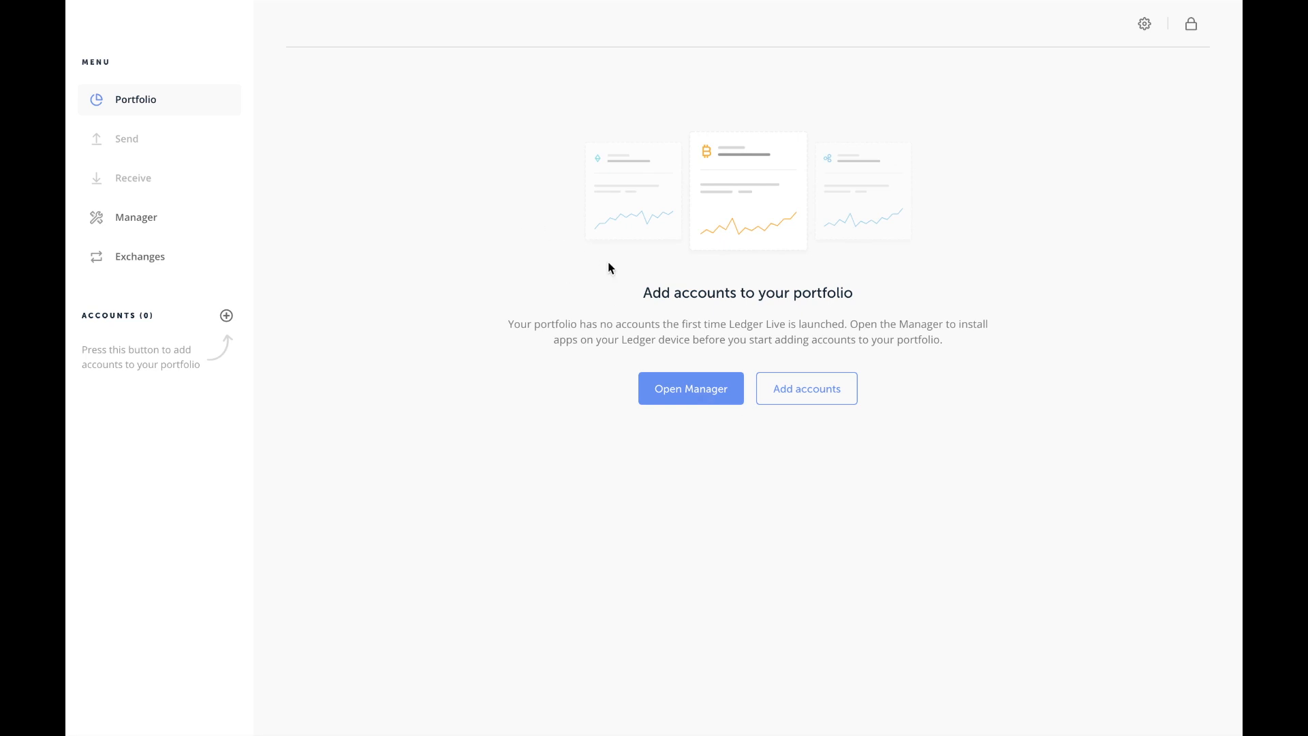
pyautogui.moveTo(676, 376)
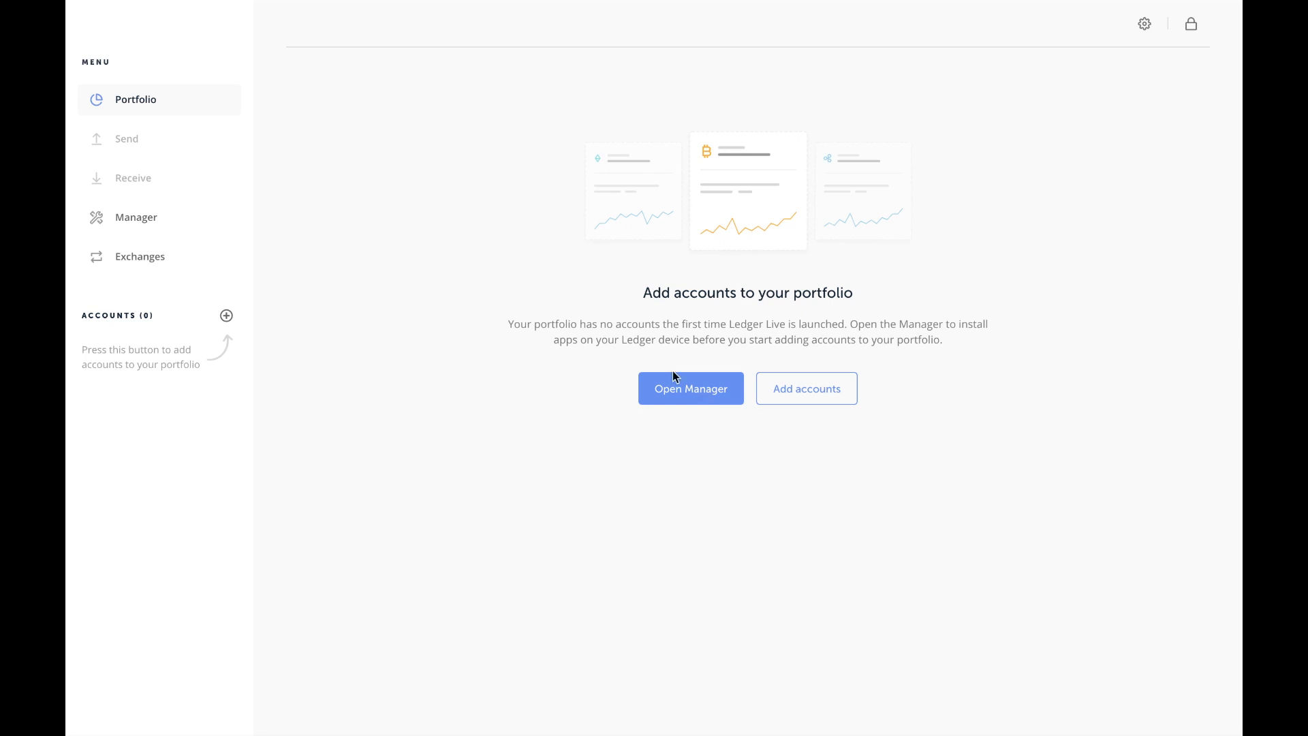
pyautogui.moveTo(149, 228)
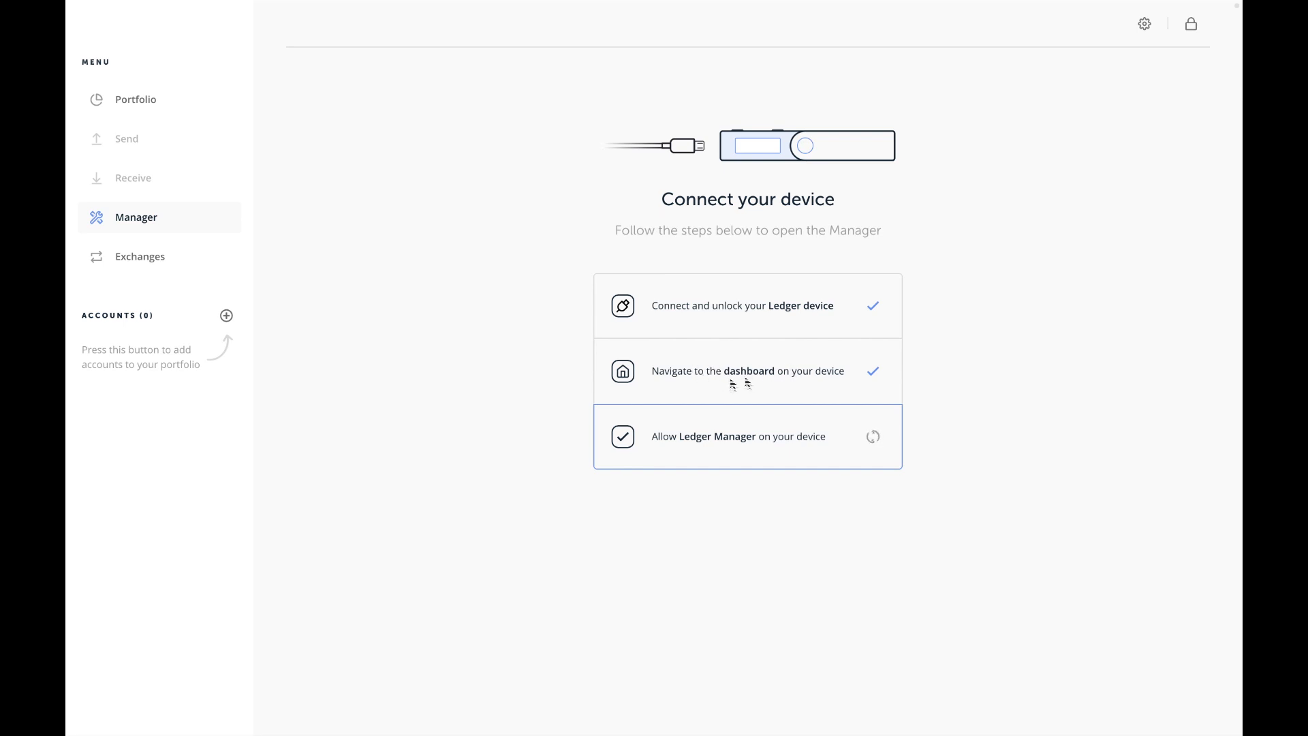
pyautogui.moveTo(711, 379)
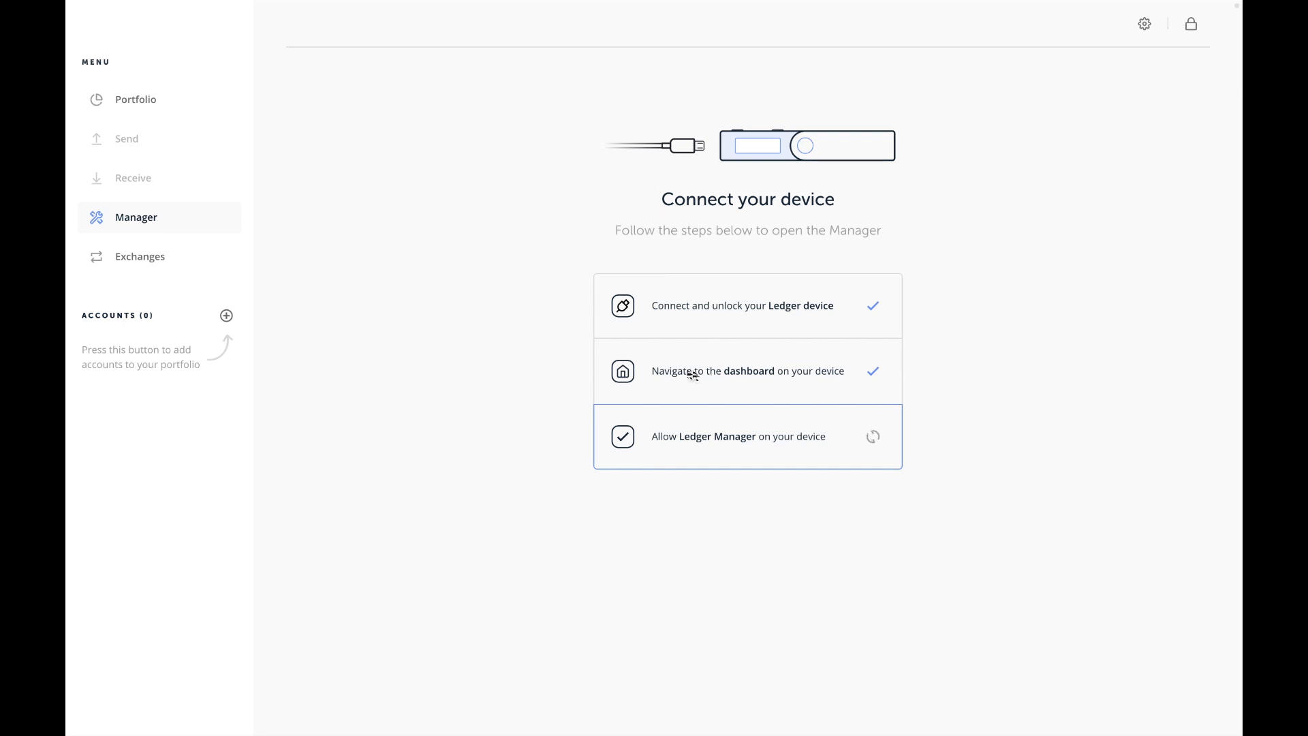
pyautogui.moveTo(723, 374)
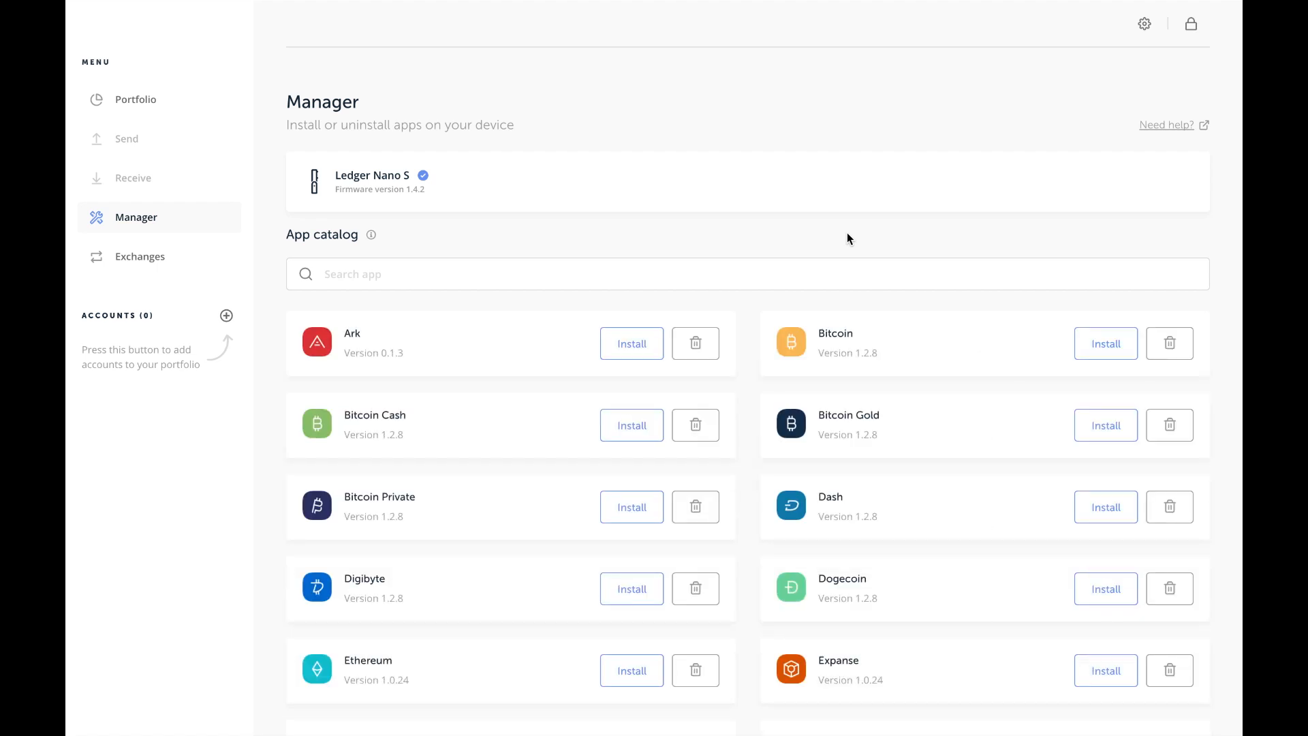
pyautogui.moveTo(1097, 345)
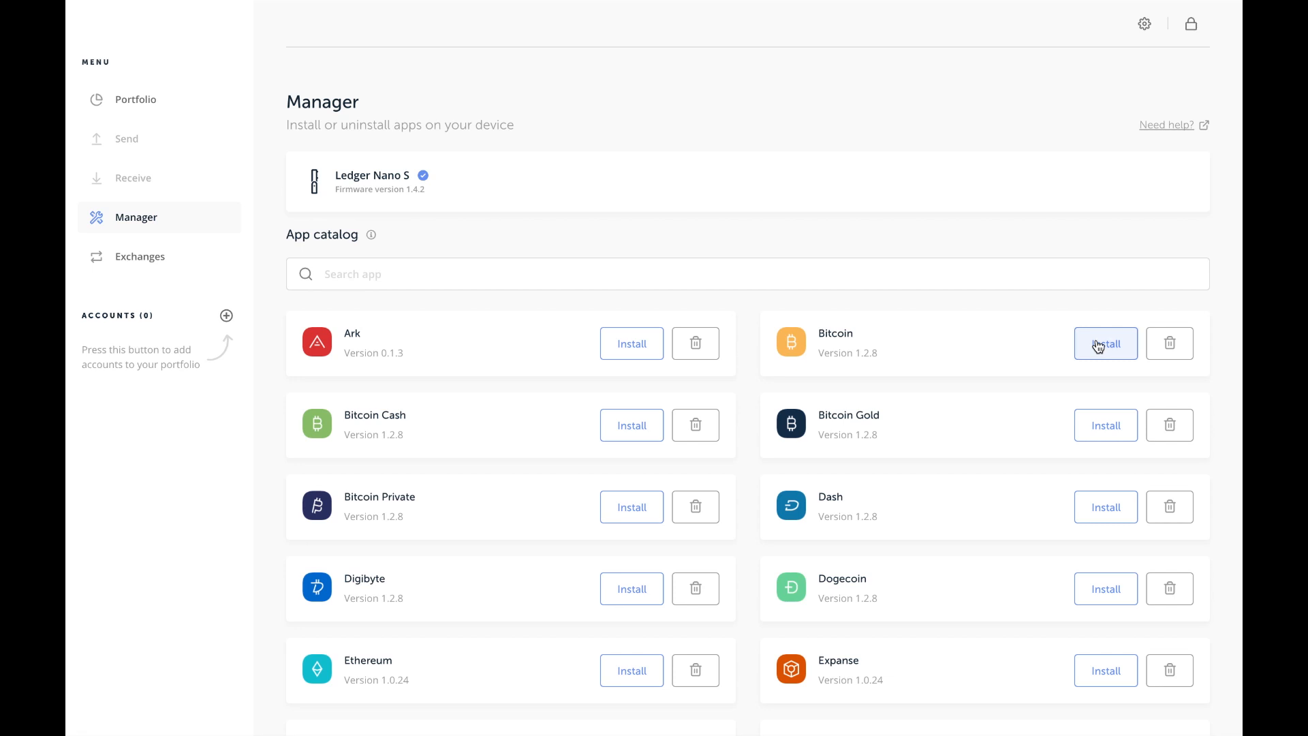
# Install the Bitcoin app onto the connected Ledger Nano S from the Manager catalog
pyautogui.click(1106, 343)
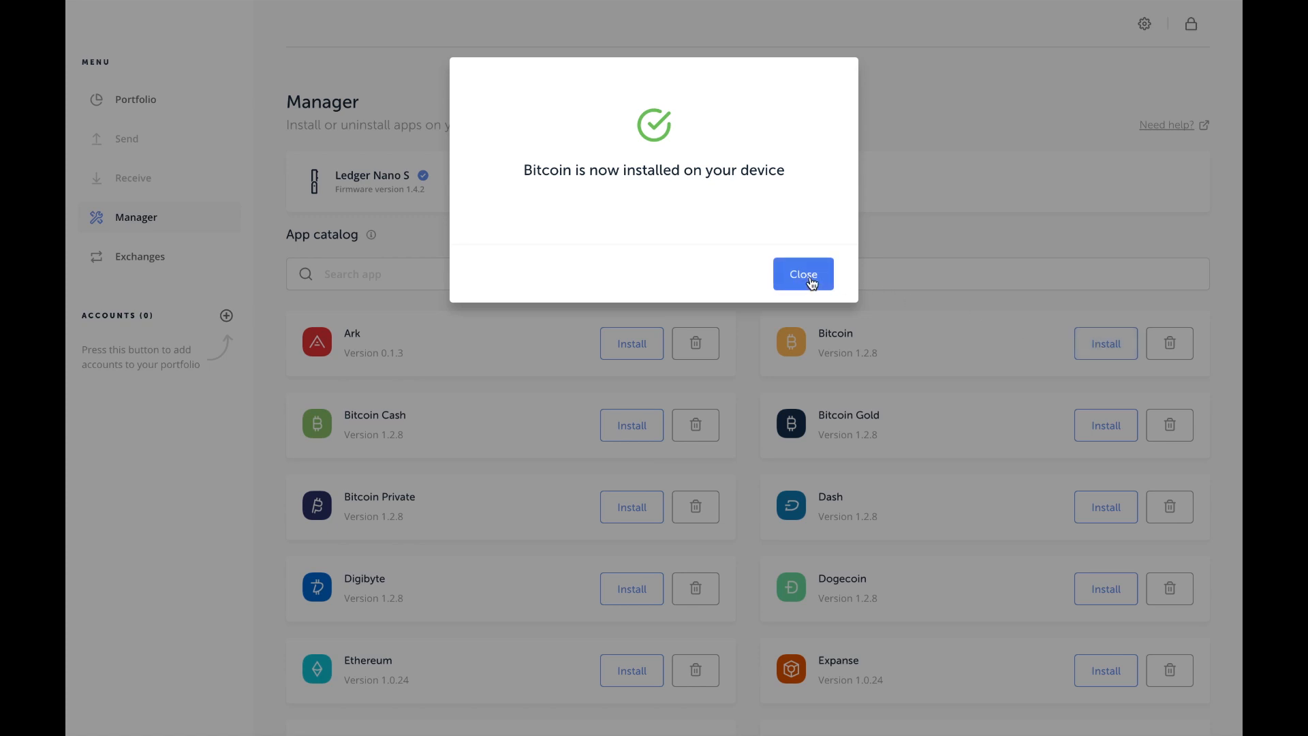
# Dismiss the 'Bitcoin is now installed' confirmation to return to the catalog
pyautogui.click(804, 274)
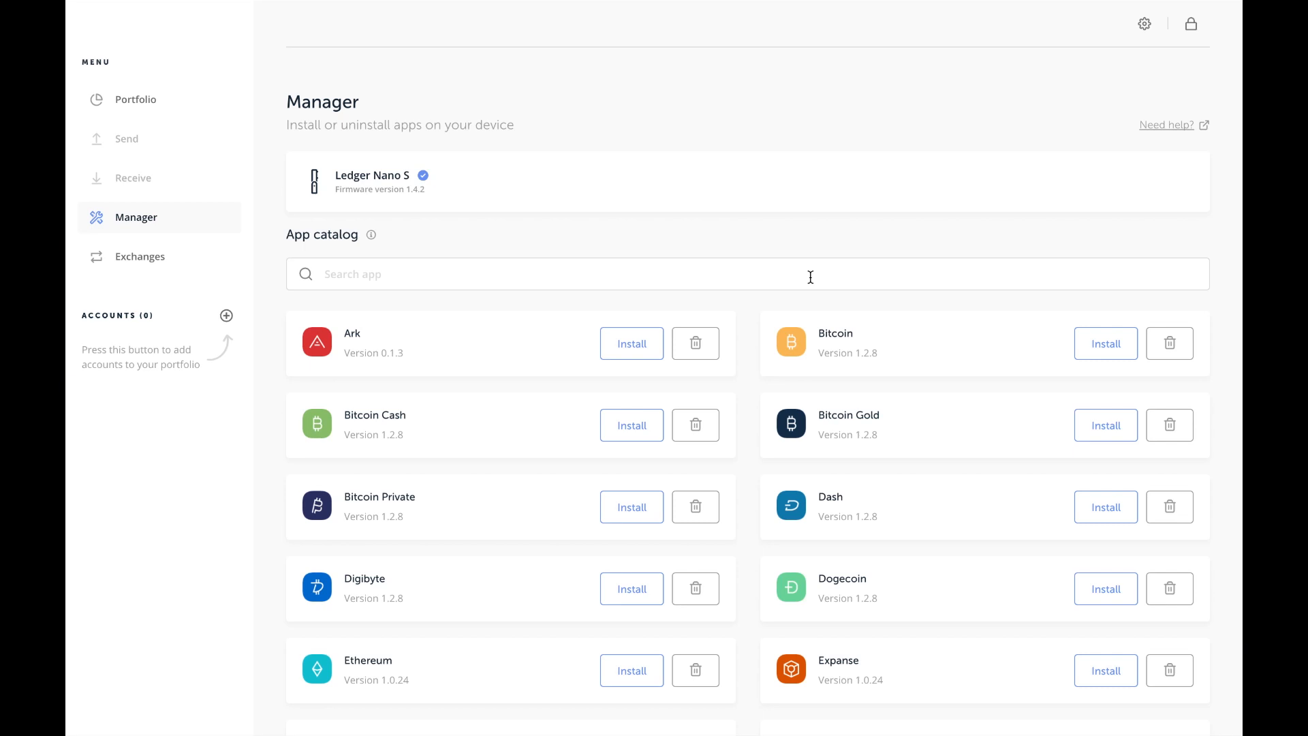
pyautogui.moveTo(596, 242)
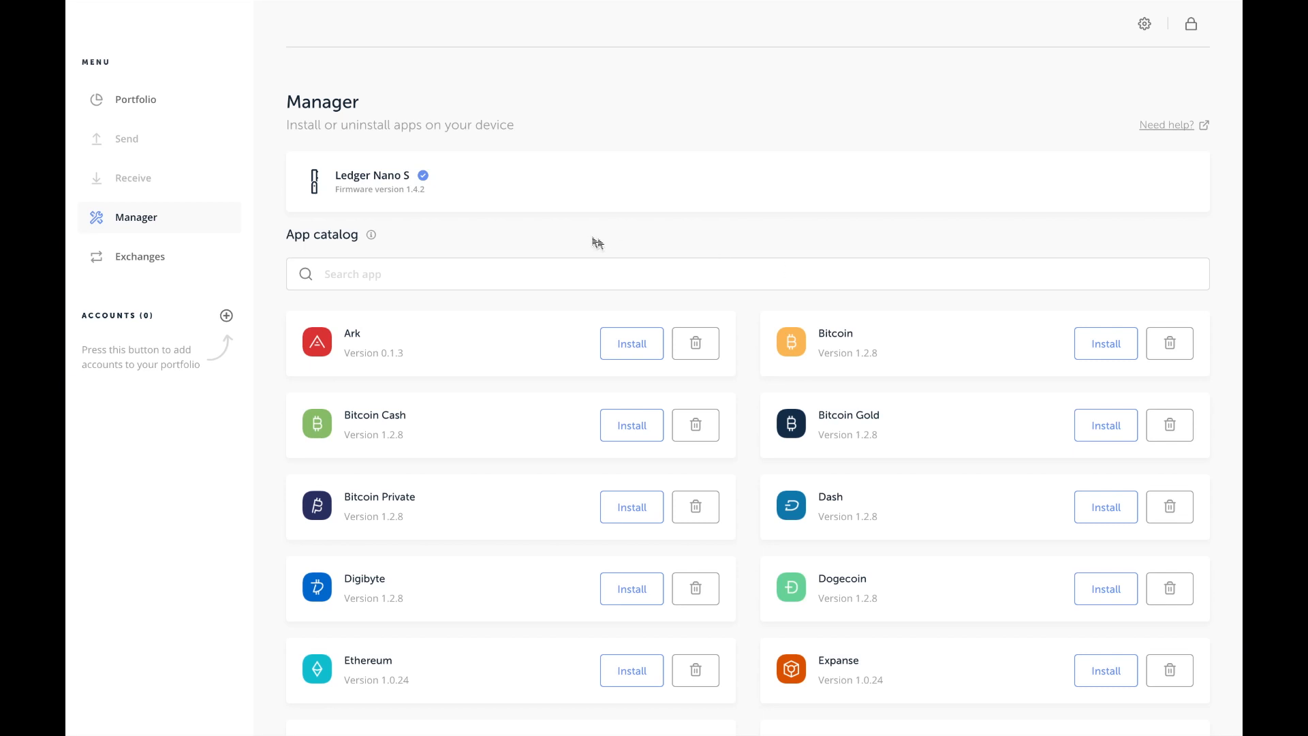
pyautogui.moveTo(591, 241)
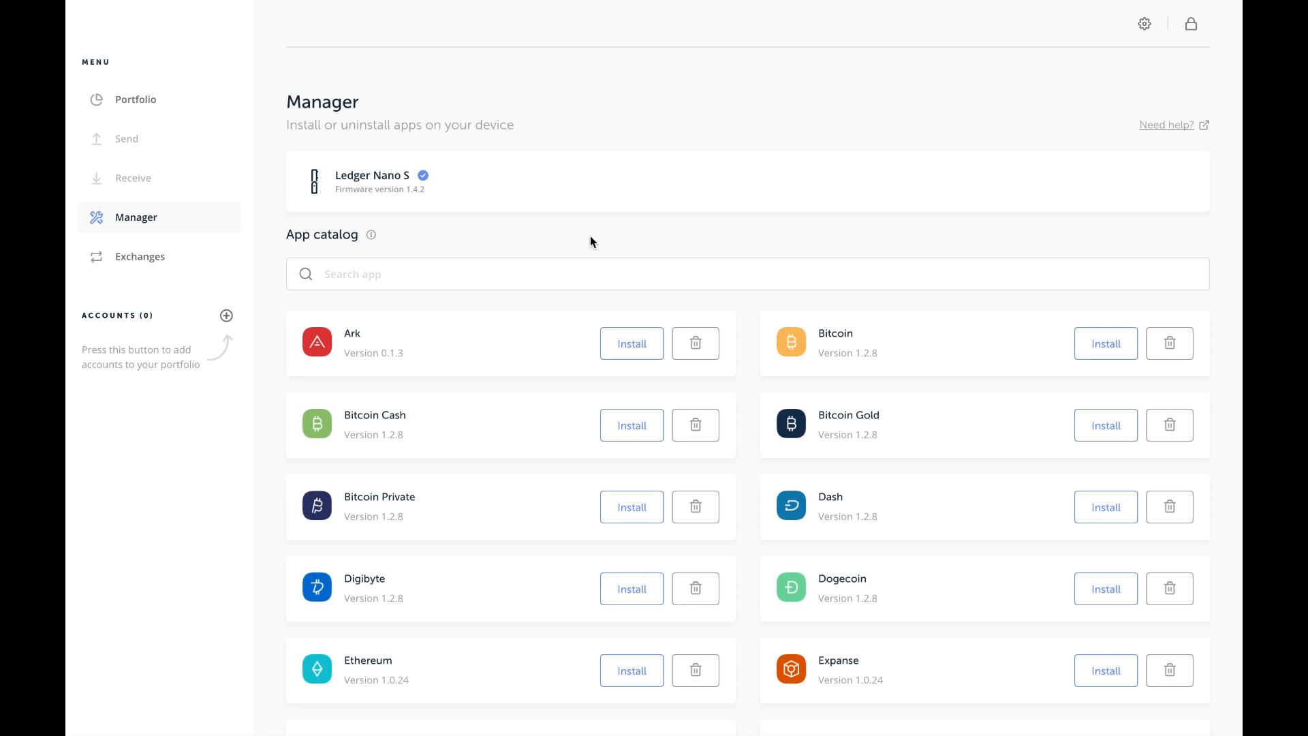
pyautogui.moveTo(158, 98)
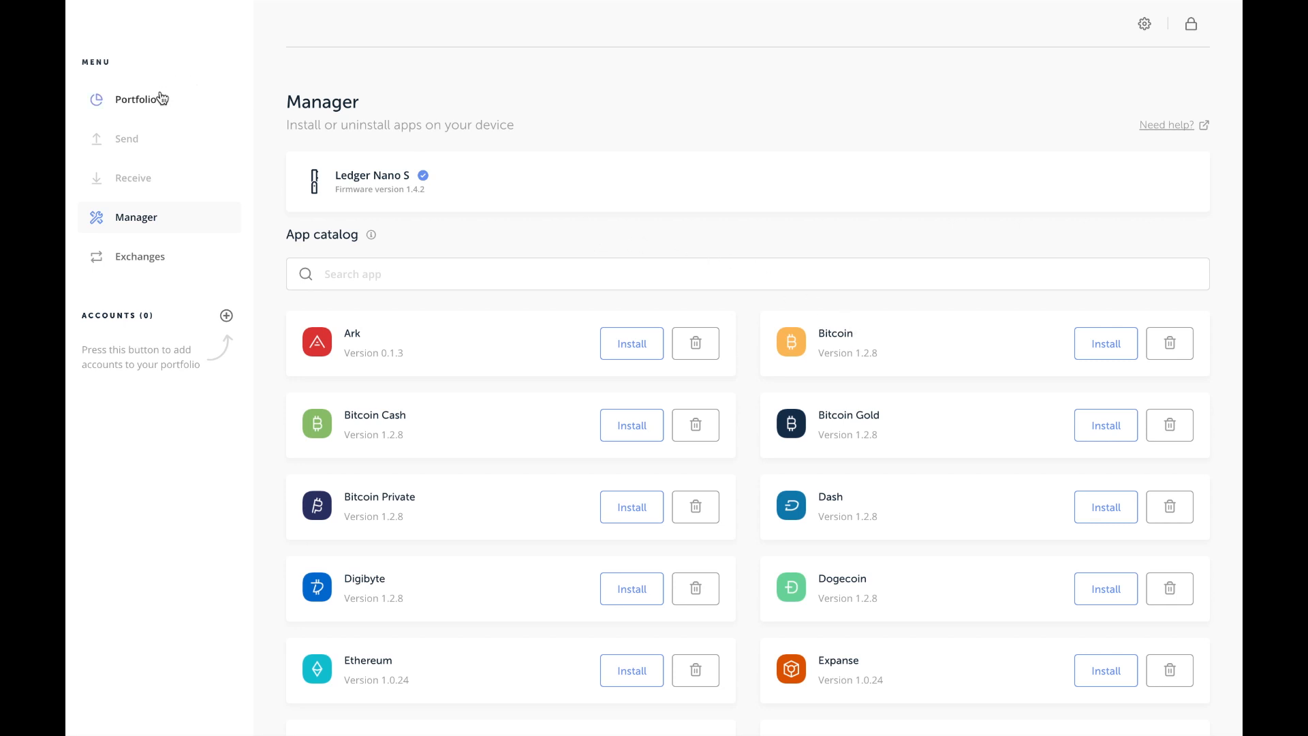
pyautogui.moveTo(126, 219)
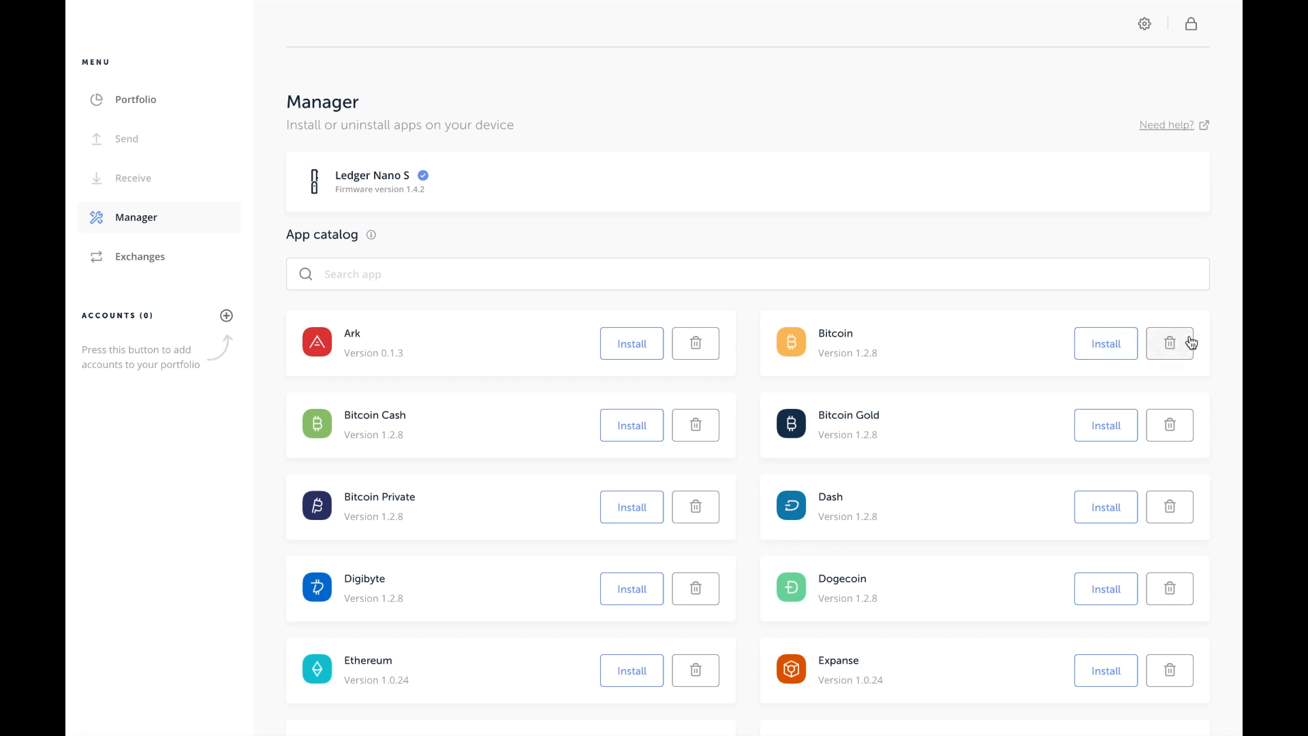
# Uninstall Bitcoin from the Ledger Nano S and dismiss the uninstall confirmation
pyautogui.click(1169, 344)
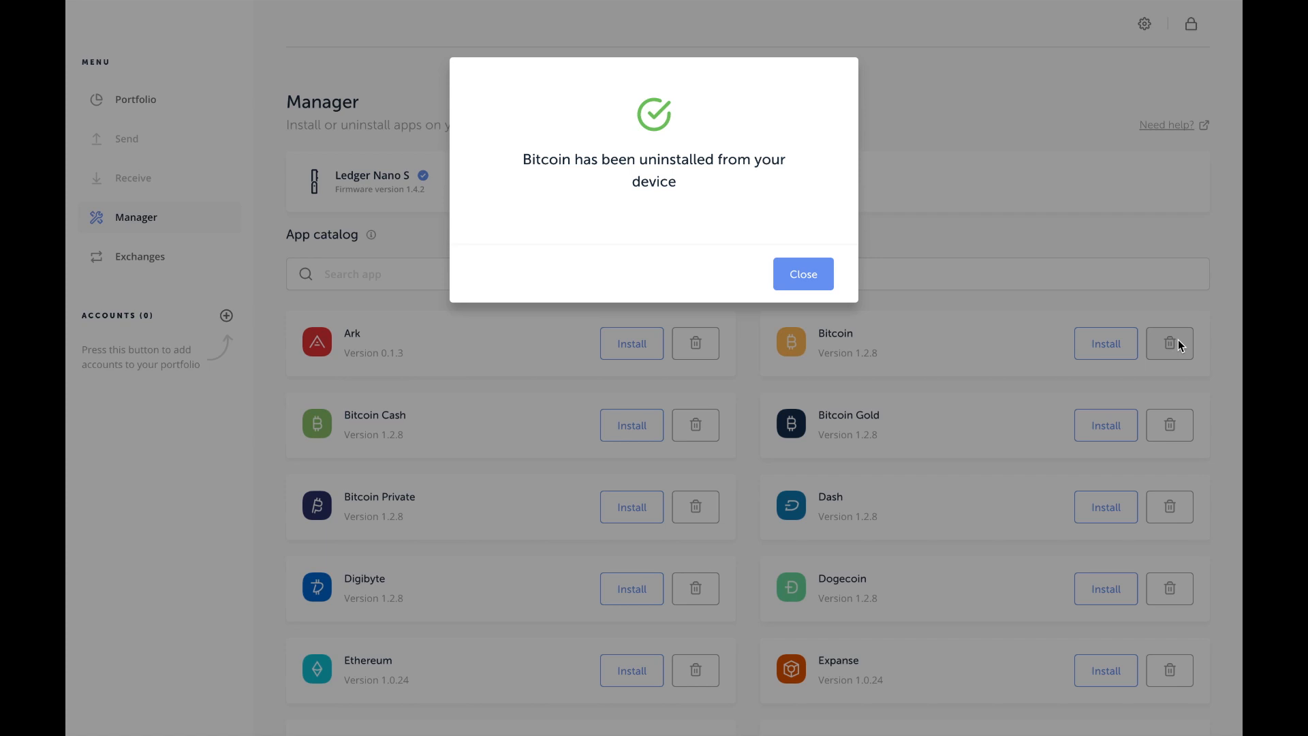
pyautogui.click(804, 274)
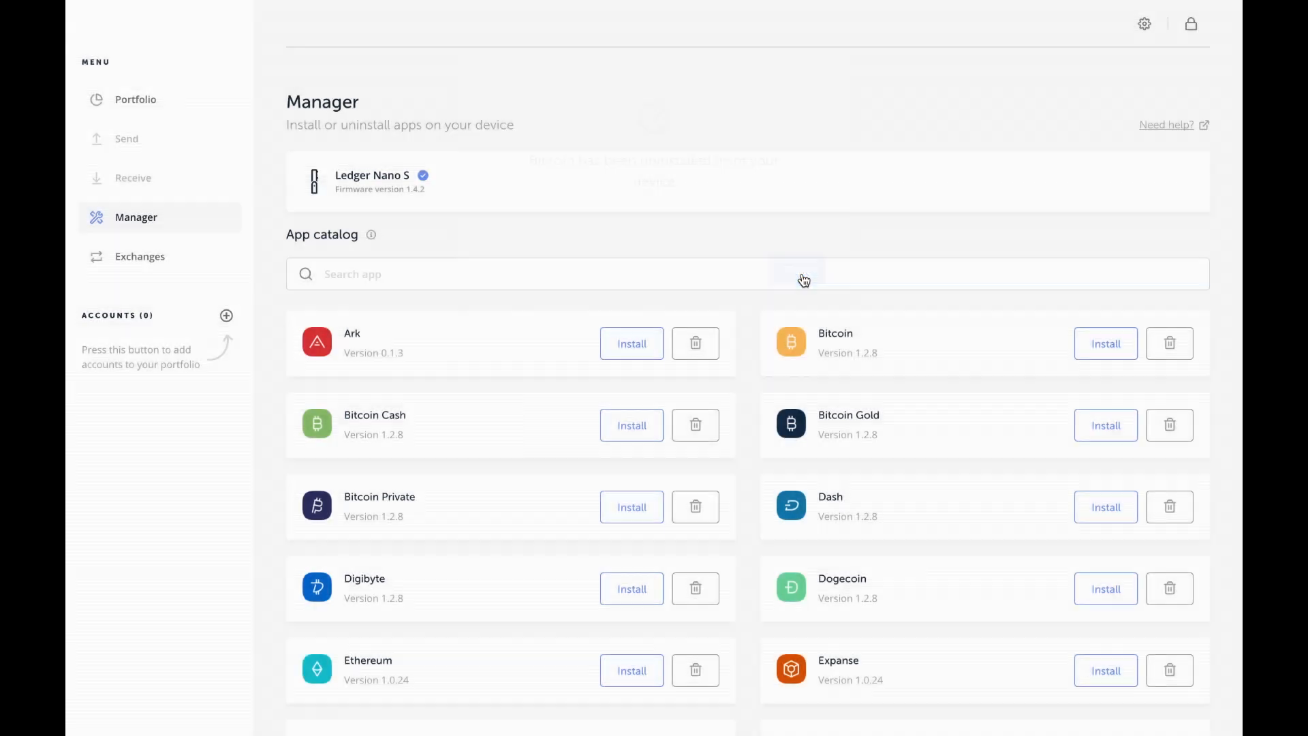